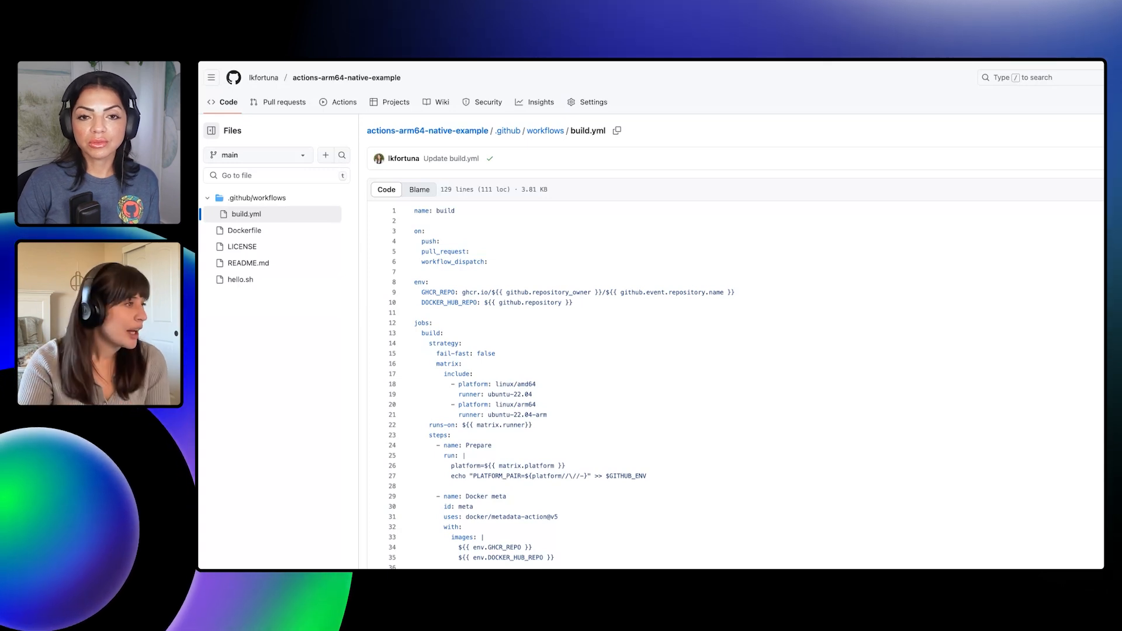
Step: Scroll through the build.yml workflow to review the multi-platform Docker configuration
scroll(down, 3)
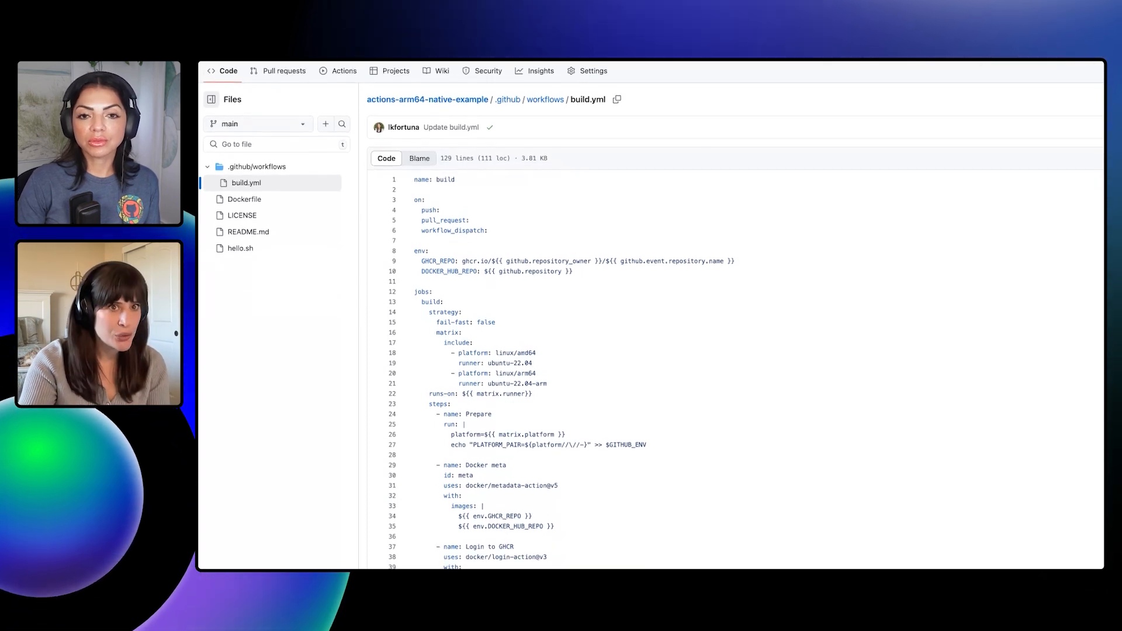
scroll(down, 3)
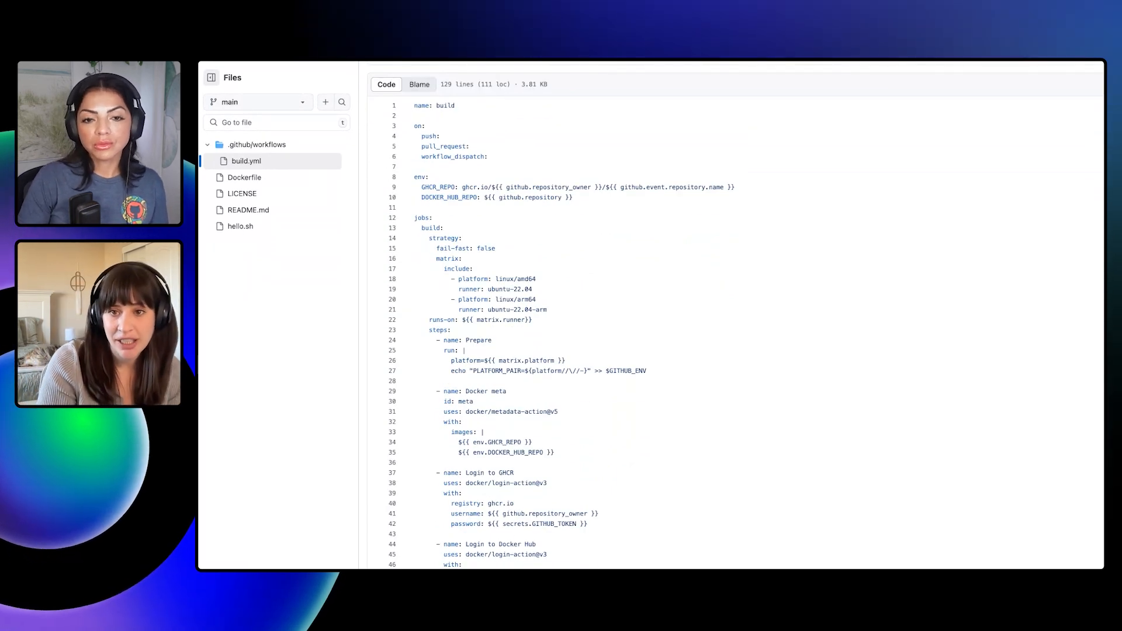
scroll(down, 3)
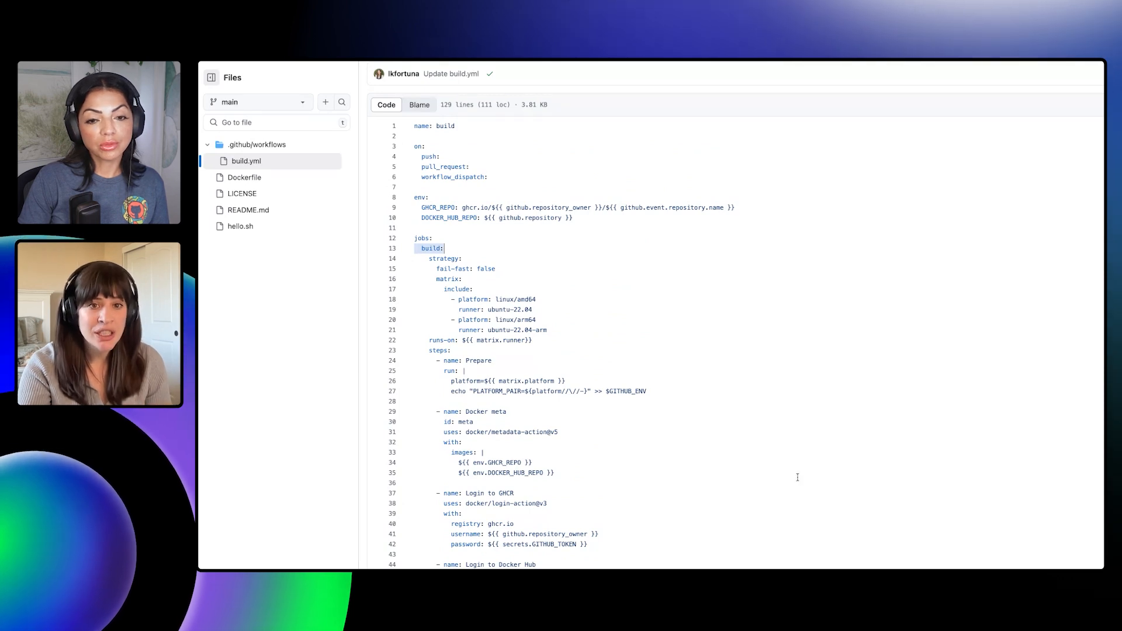
scroll(down, 3)
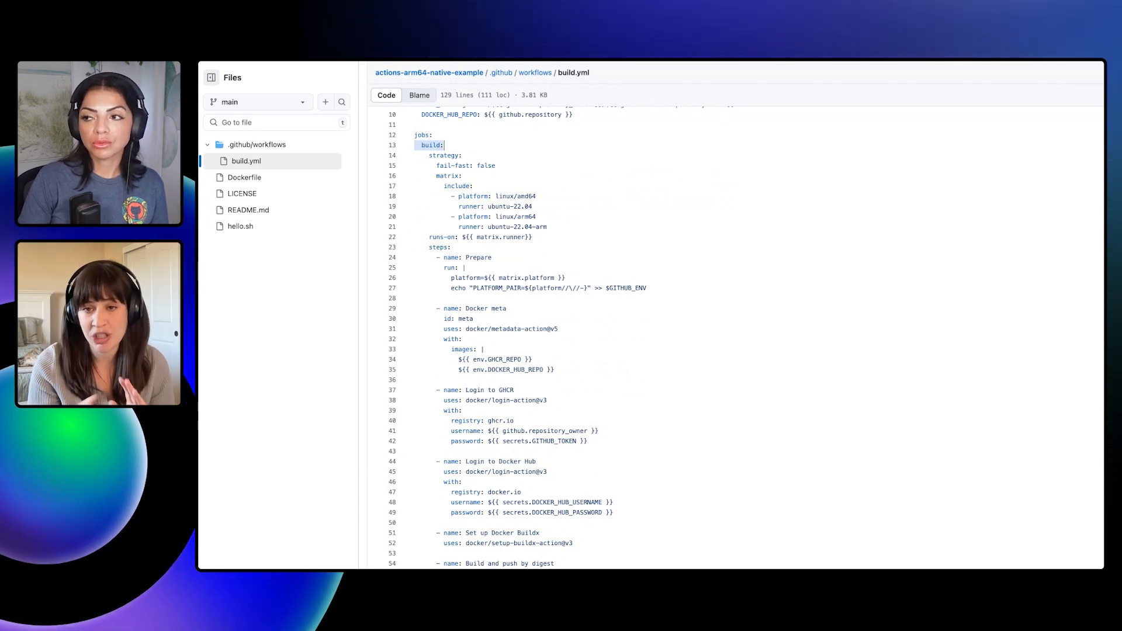
scroll(down, 3)
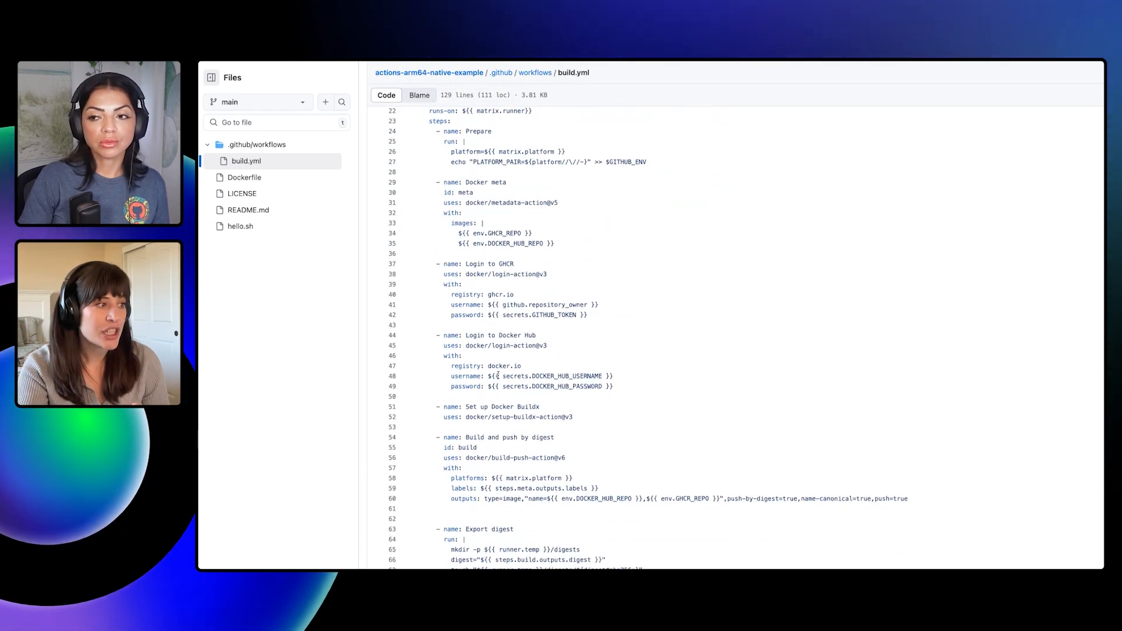
scroll(down, 3)
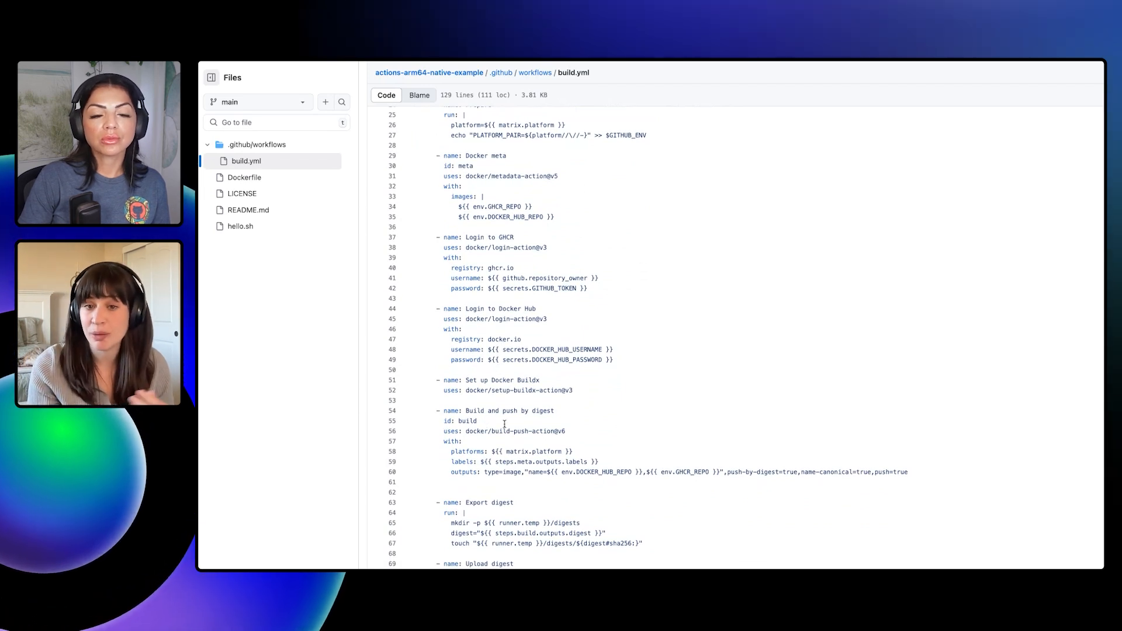
scroll(down, 3)
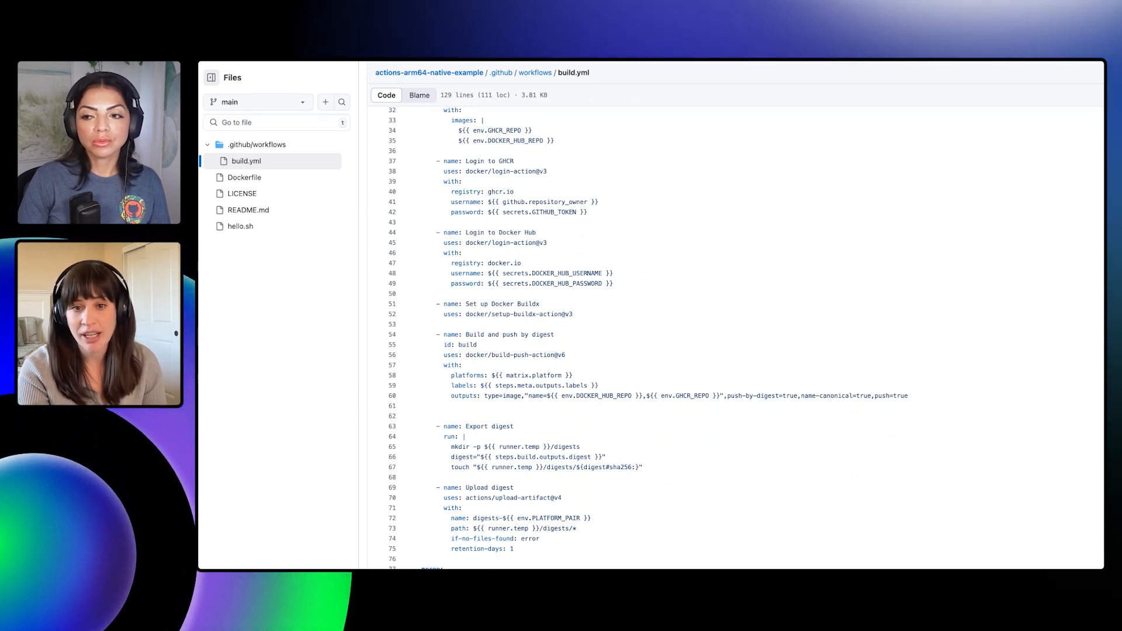
scroll(down, 3)
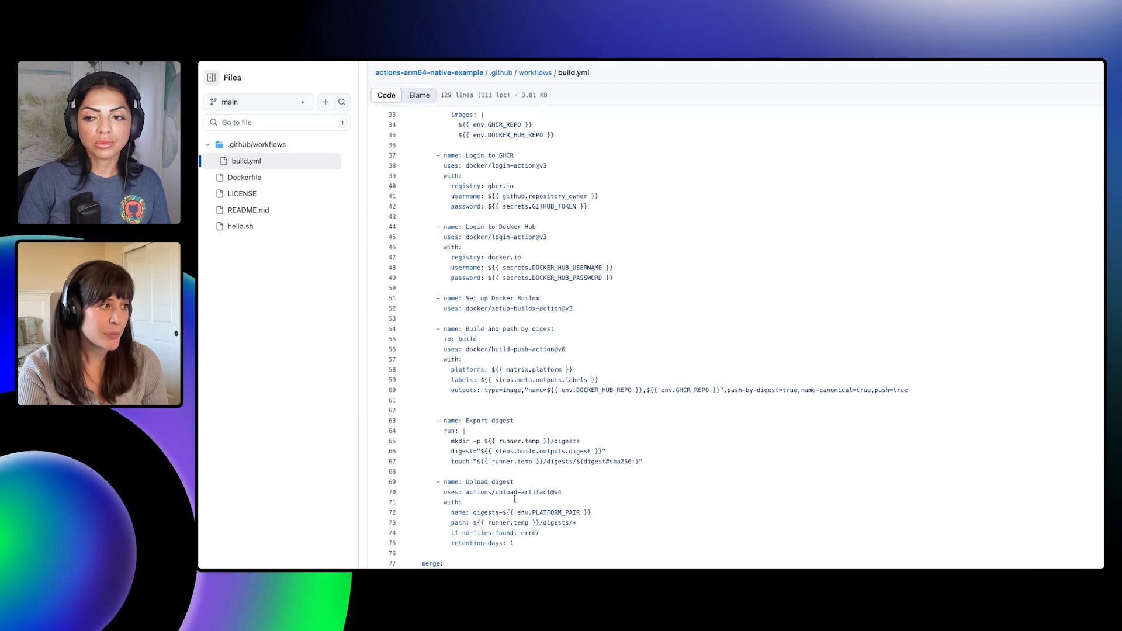
scroll(down, 3)
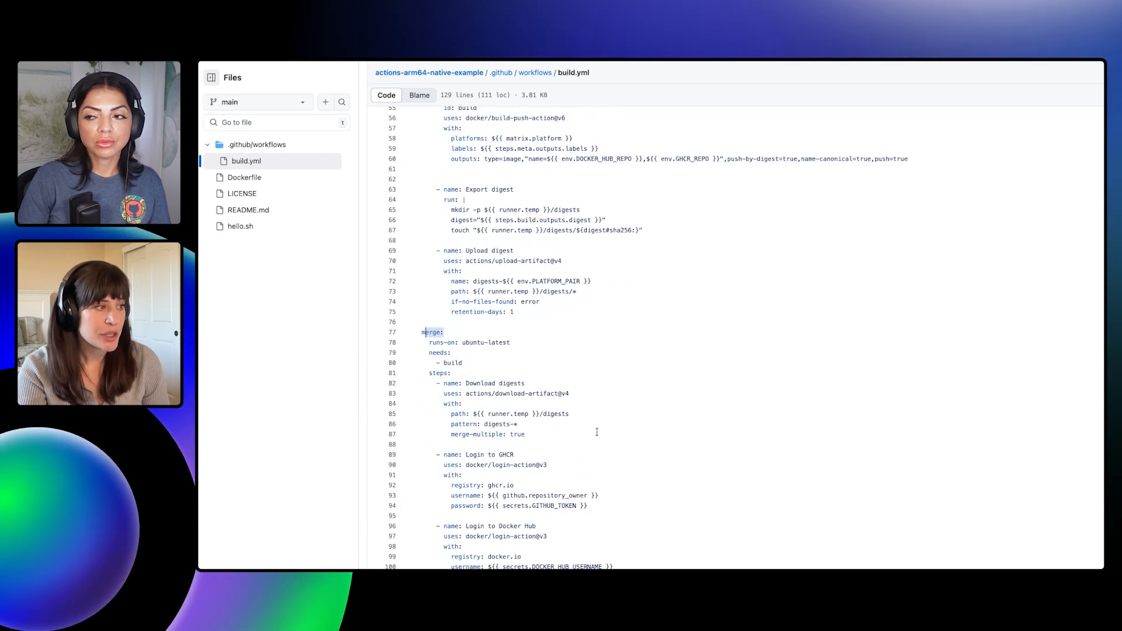
scroll(down, 3)
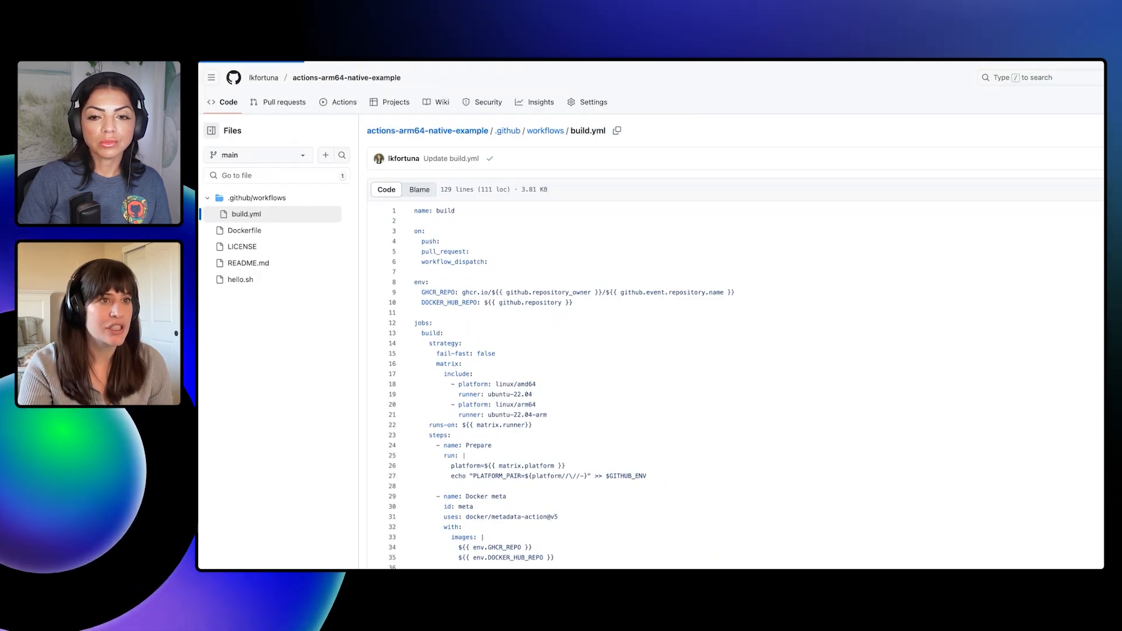
Step: Trigger a manual run of the build workflow on branch main via Run workflow
click(344, 101)
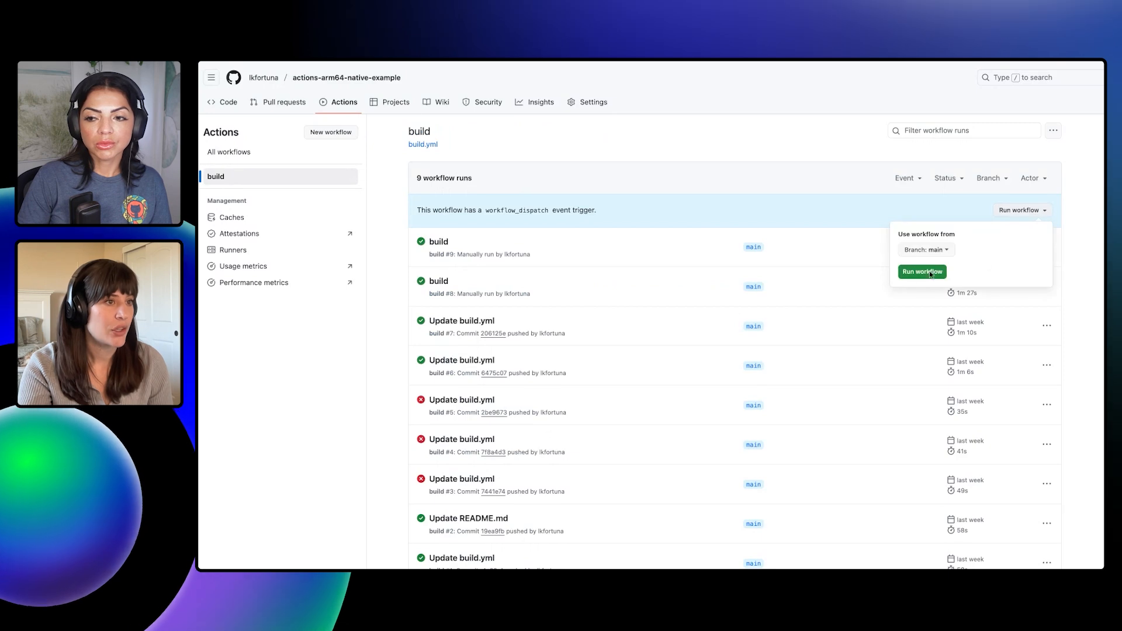
click(922, 273)
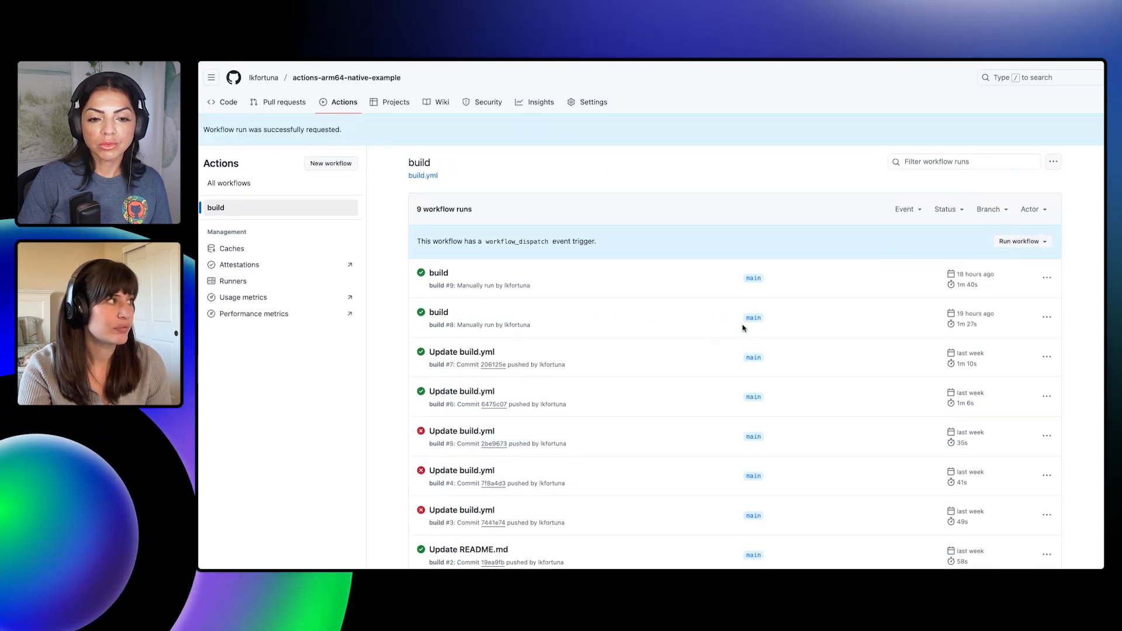